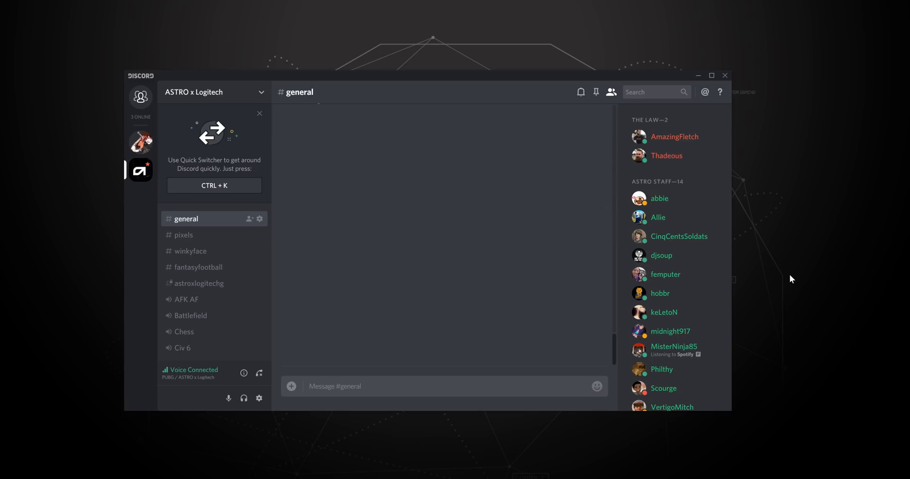
mouse_move(259, 398)
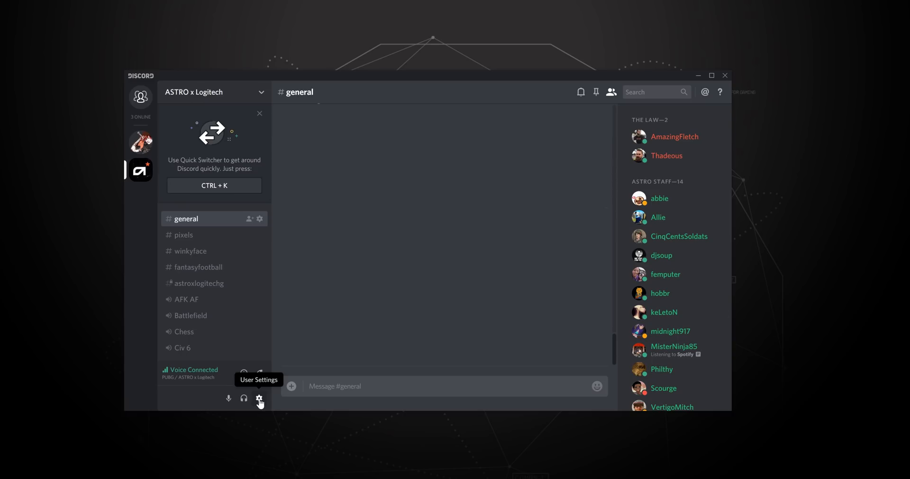
Step: In User Settings, select the Astro A50 headset microphone for input and earphone for output
click(259, 398)
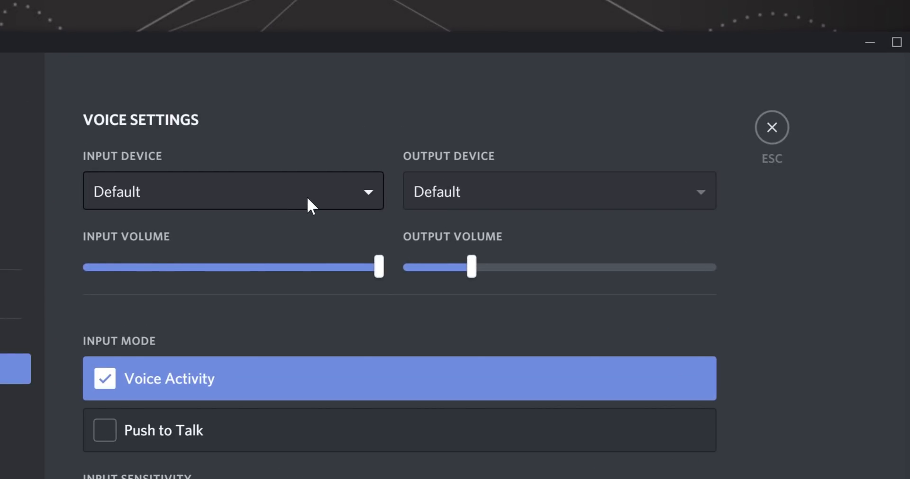
click(232, 191)
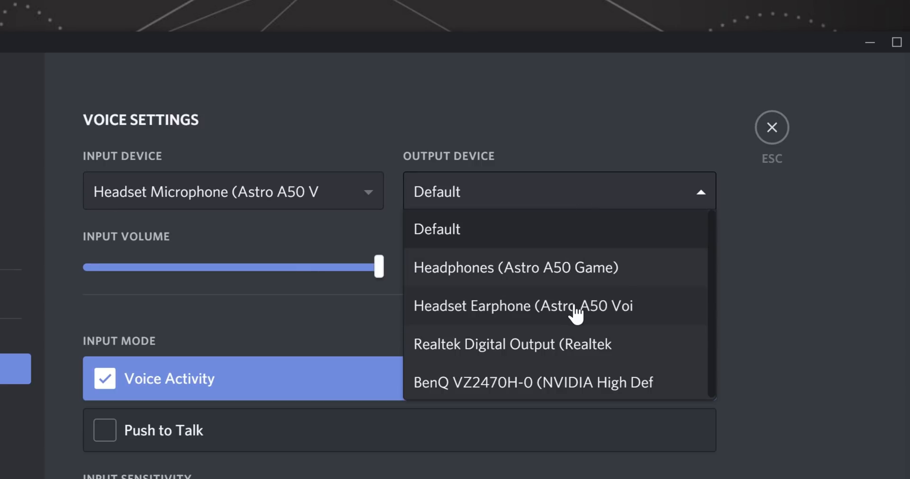
click(523, 306)
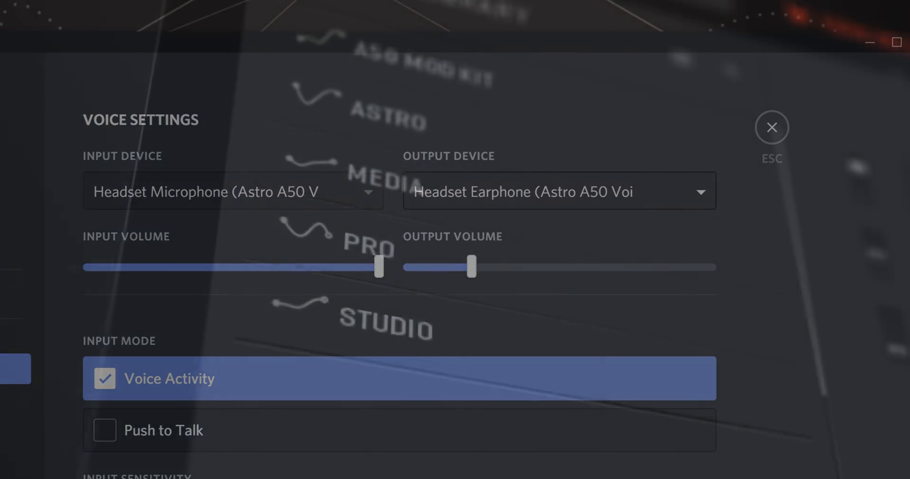
click(771, 126)
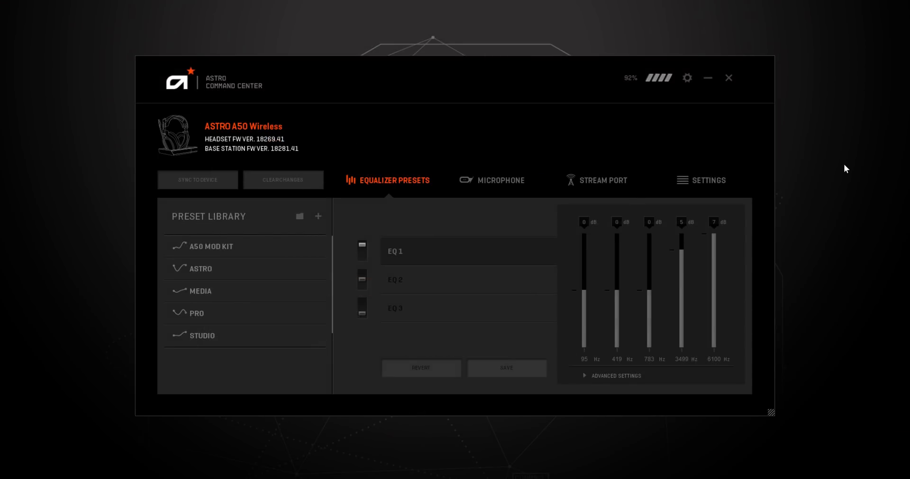
mouse_move(502, 185)
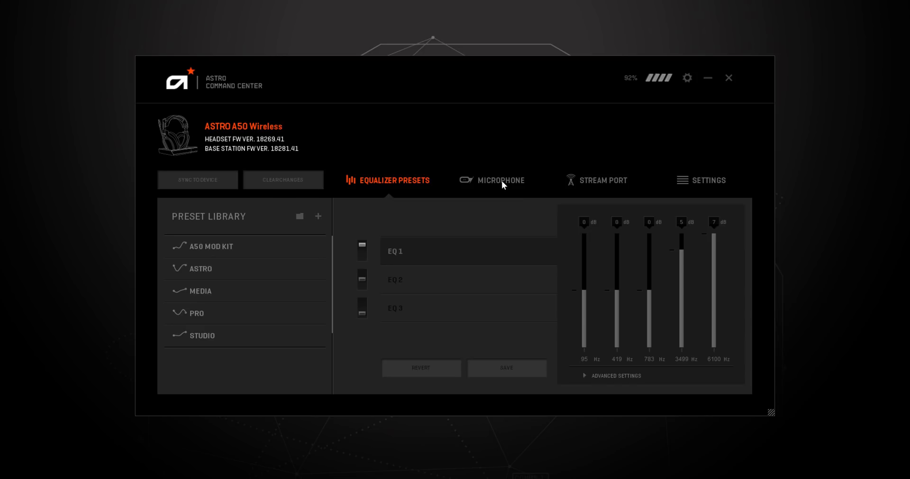
Step: Choose the Streaming noise gate under the A50 microphone settings
click(491, 181)
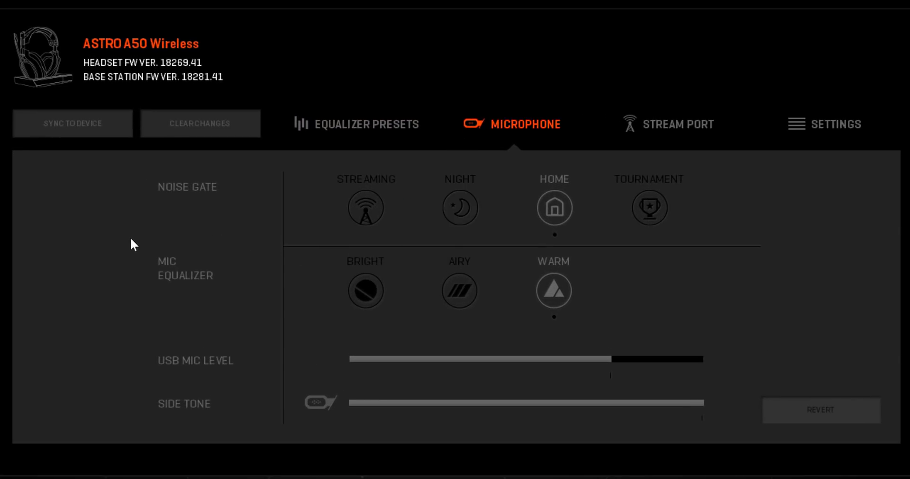
mouse_move(132, 347)
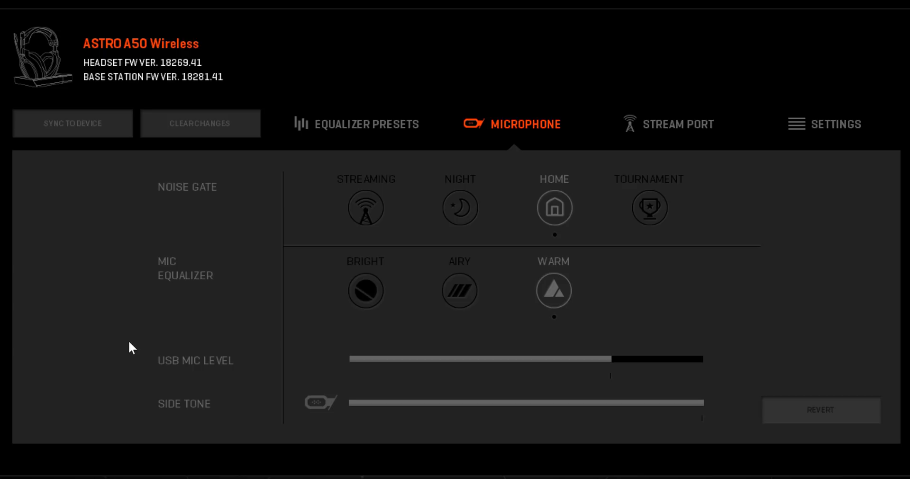
mouse_move(132, 369)
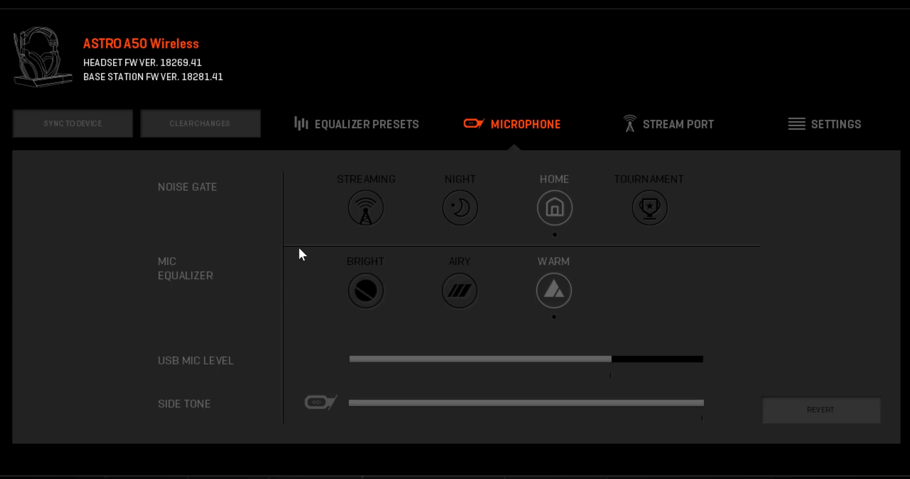
mouse_move(308, 250)
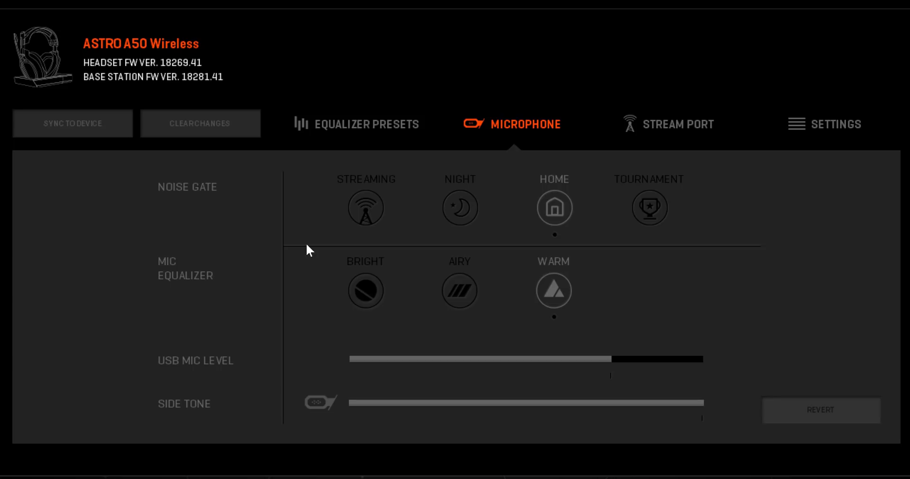
mouse_move(203, 201)
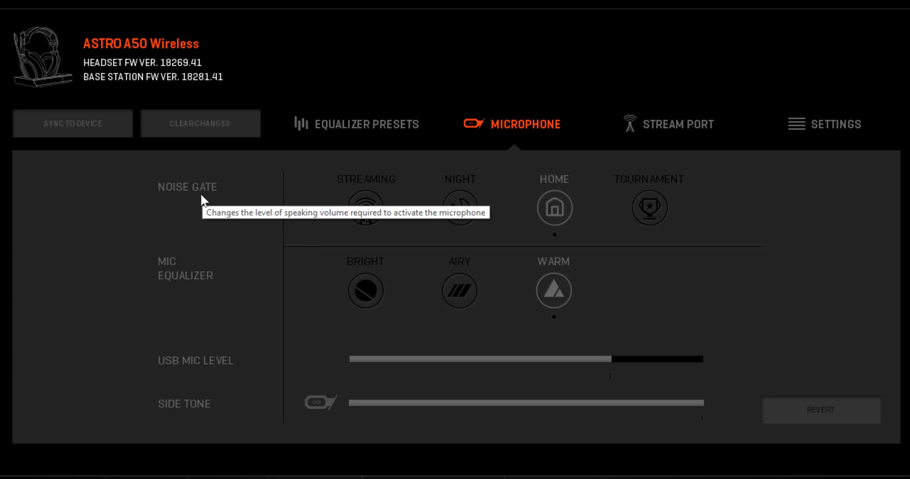
mouse_move(331, 248)
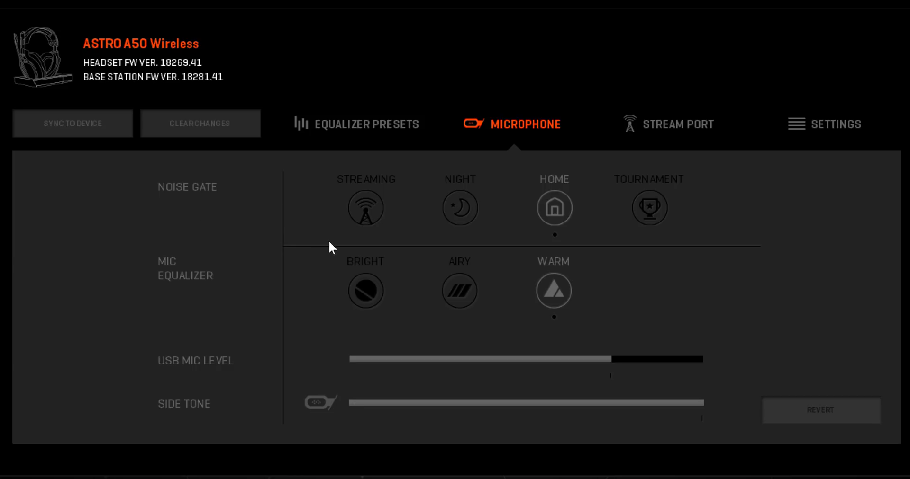
mouse_move(460, 245)
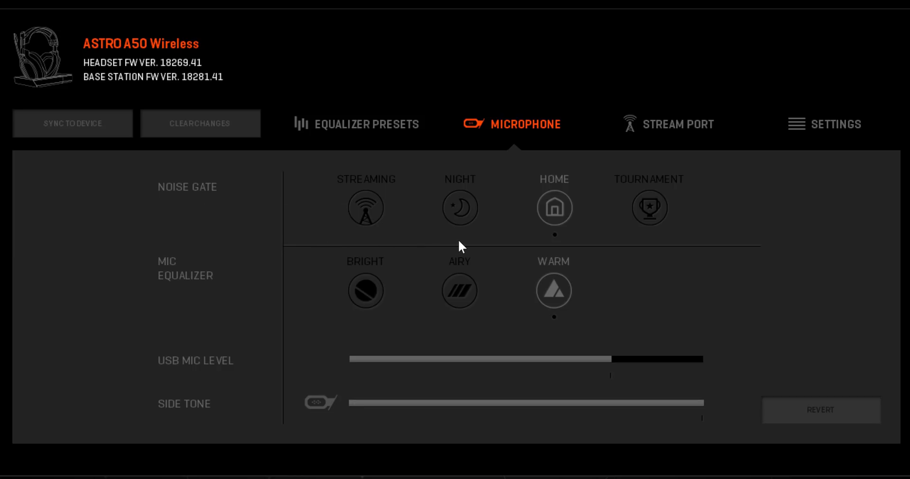
click(365, 207)
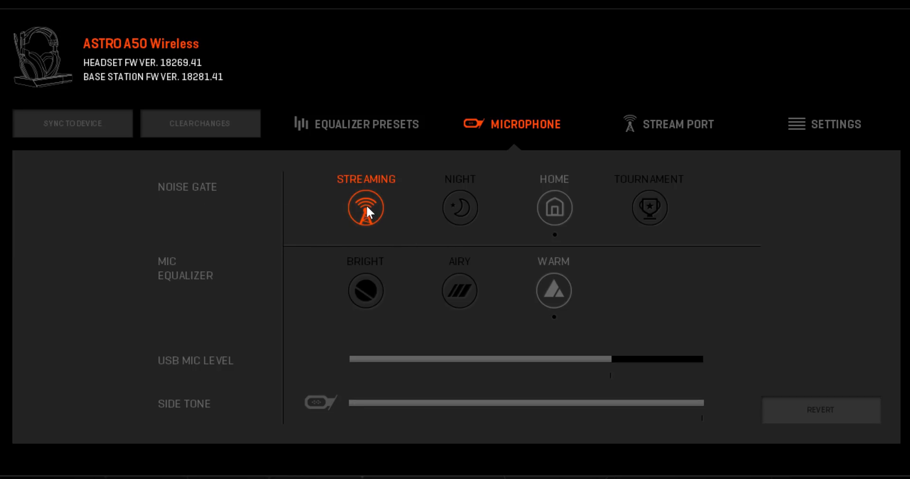
click(366, 207)
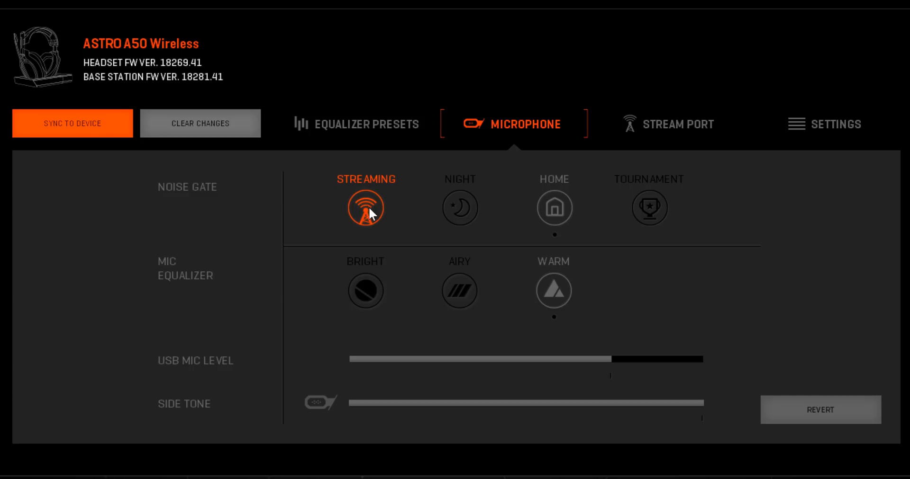
mouse_move(409, 241)
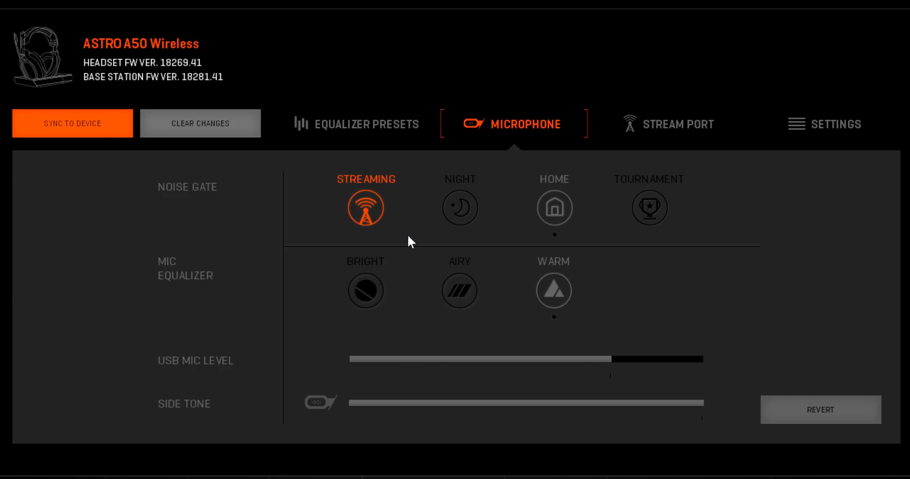
mouse_move(193, 376)
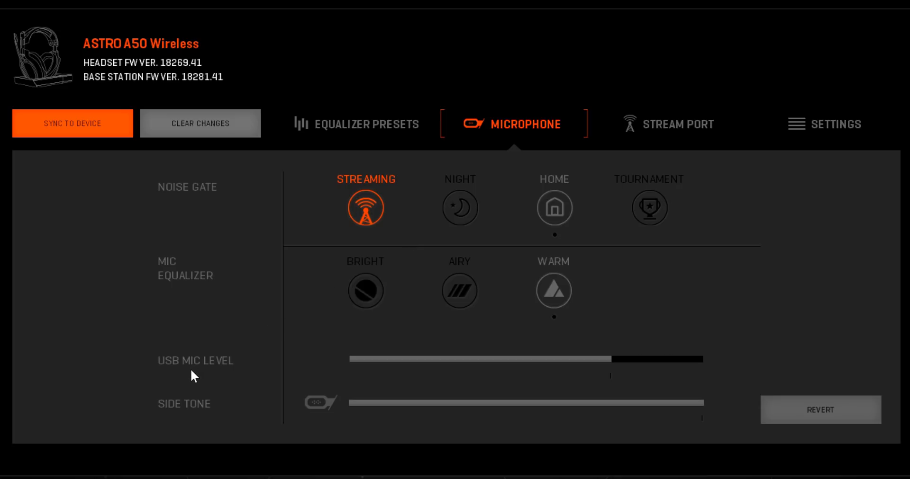
mouse_move(195, 374)
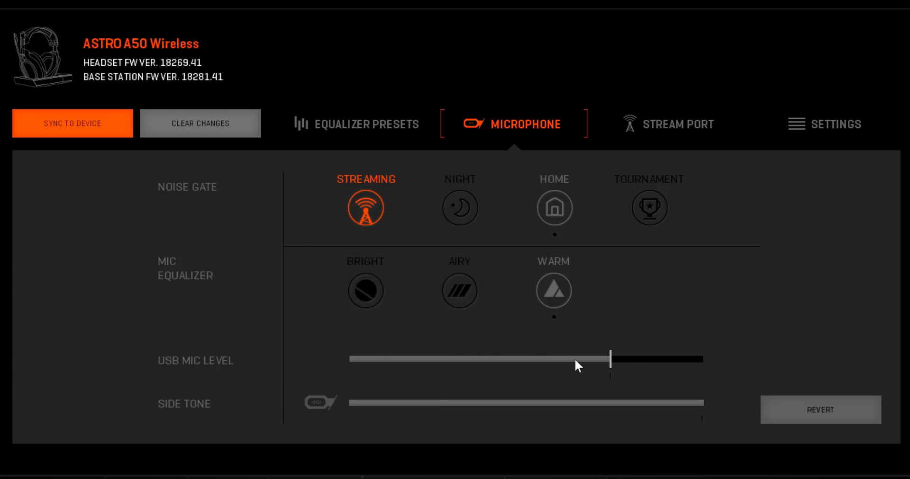
mouse_move(612, 381)
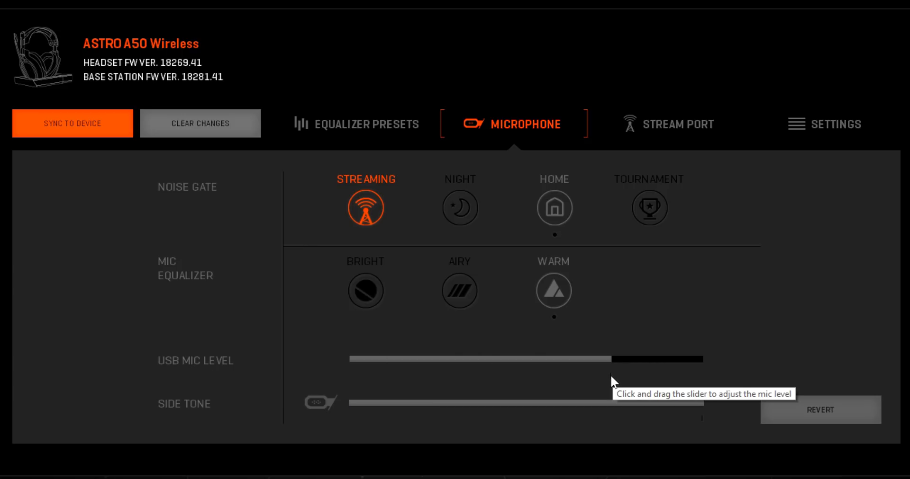
mouse_move(858, 312)
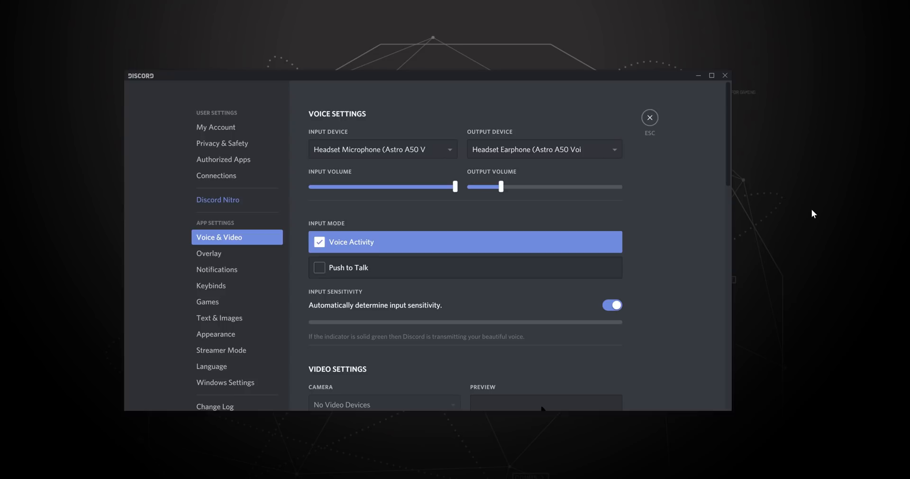
mouse_move(674, 211)
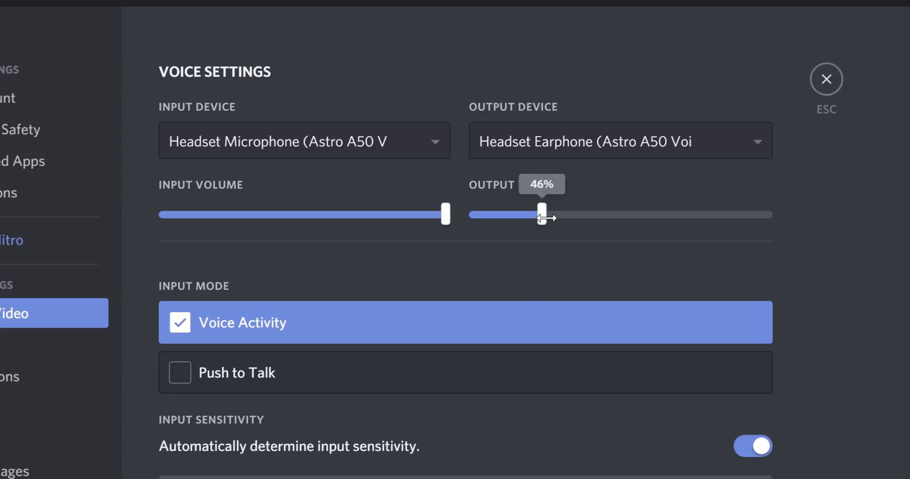
Step: Raise output volume to 100%, lower input volume to 64%, then restore it to 100%
drag(541, 214, 619, 214)
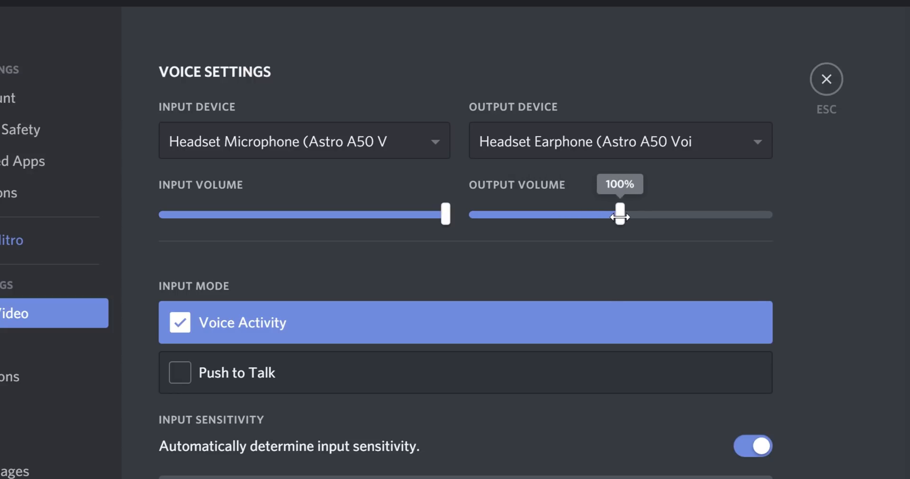
mouse_move(613, 245)
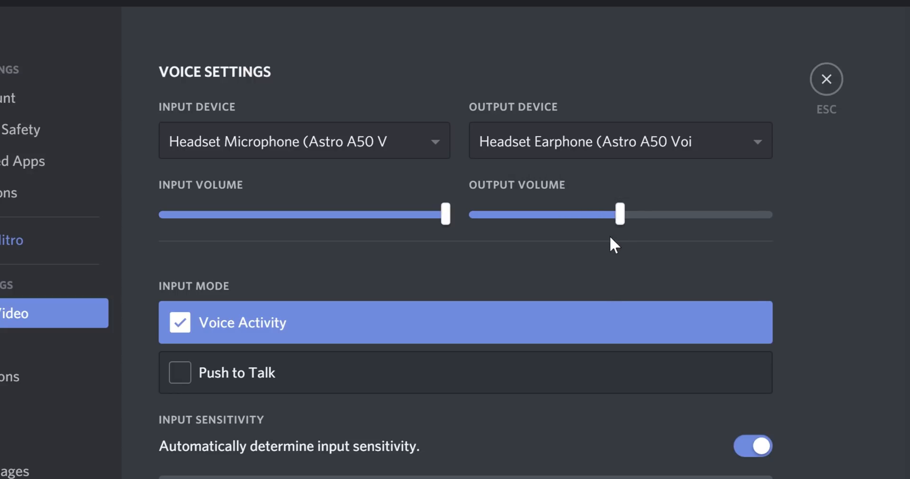
mouse_move(437, 248)
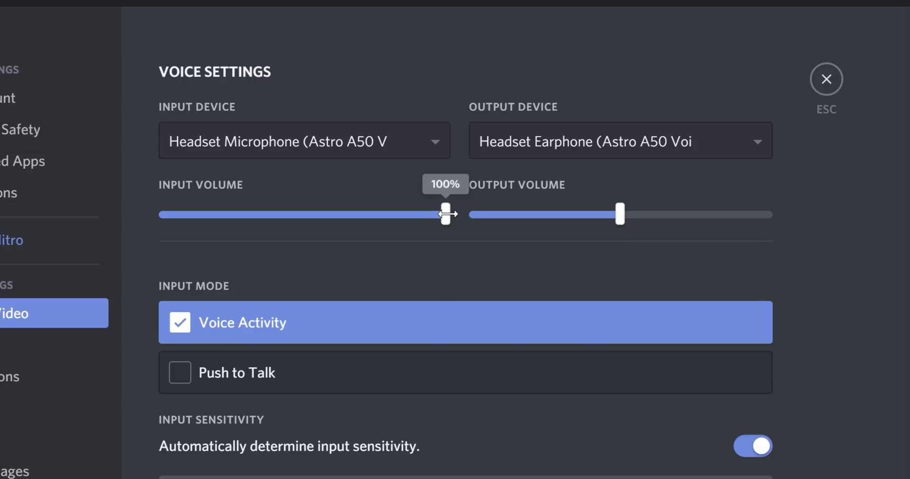
drag(444, 214, 392, 215)
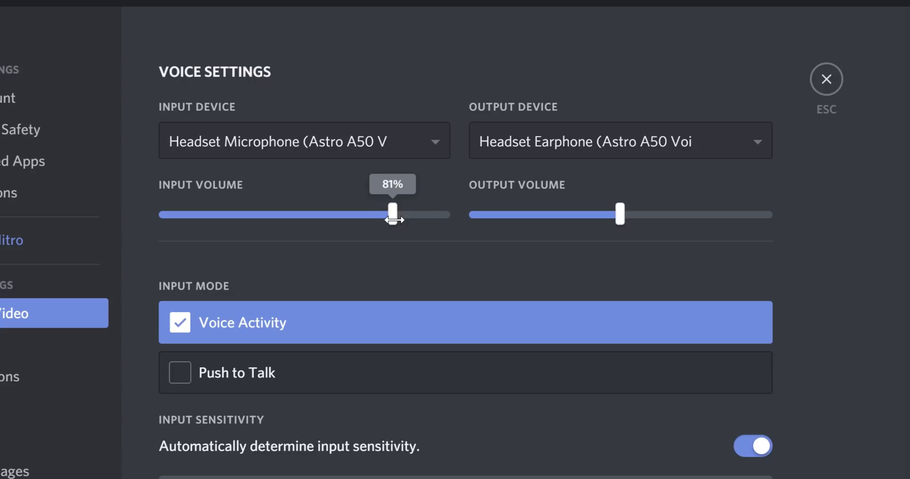
drag(392, 213, 345, 213)
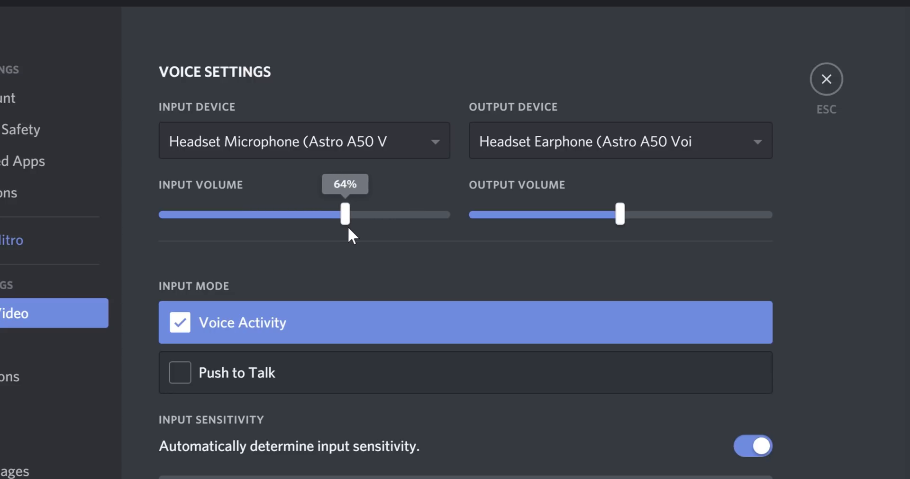
drag(344, 214, 445, 215)
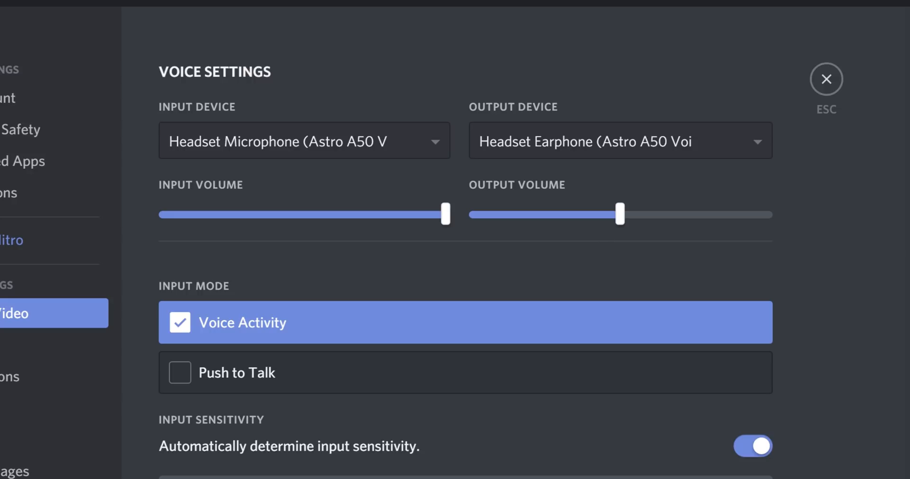
scroll(down, 3)
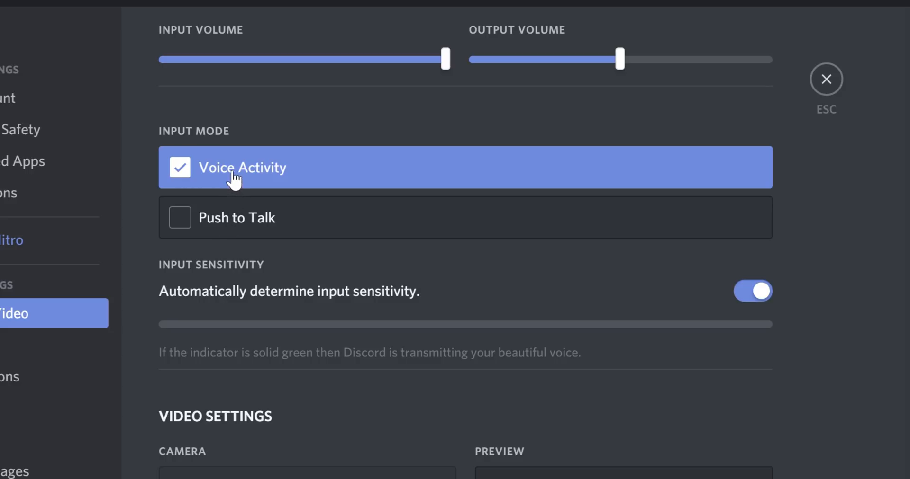
mouse_move(856, 210)
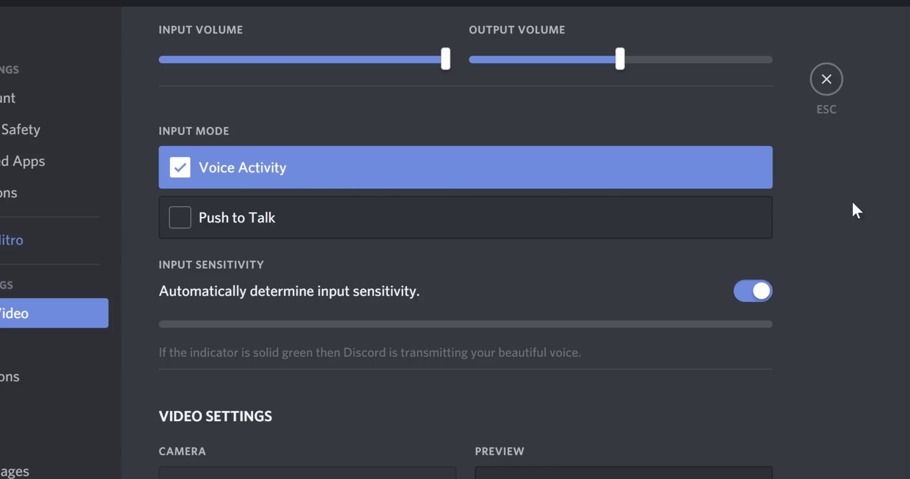
scroll(down, 3)
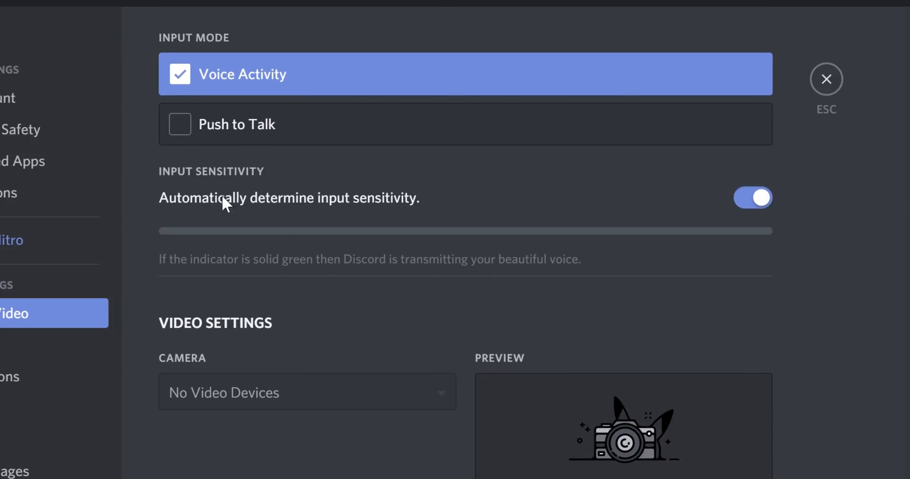
mouse_move(460, 214)
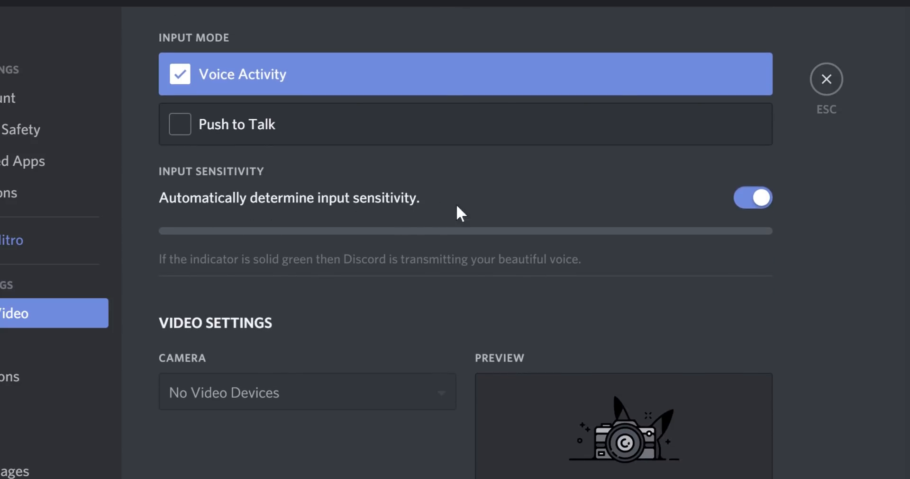
mouse_move(791, 252)
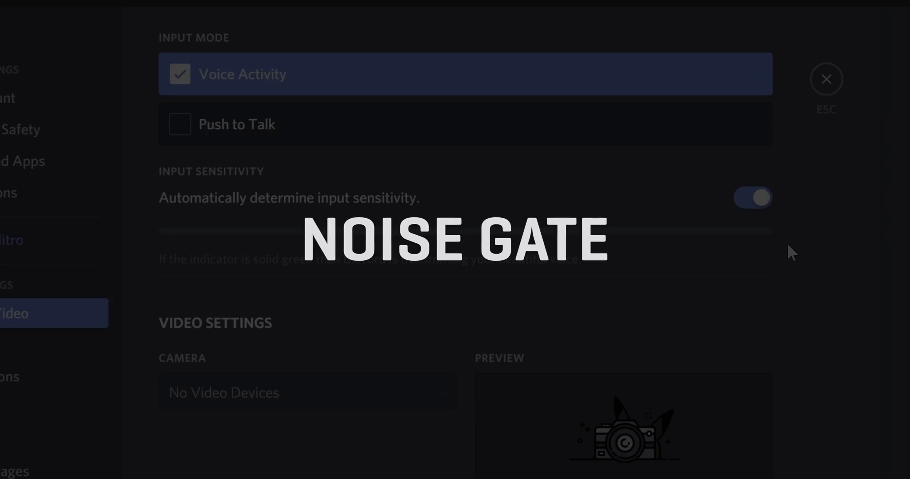
mouse_move(795, 256)
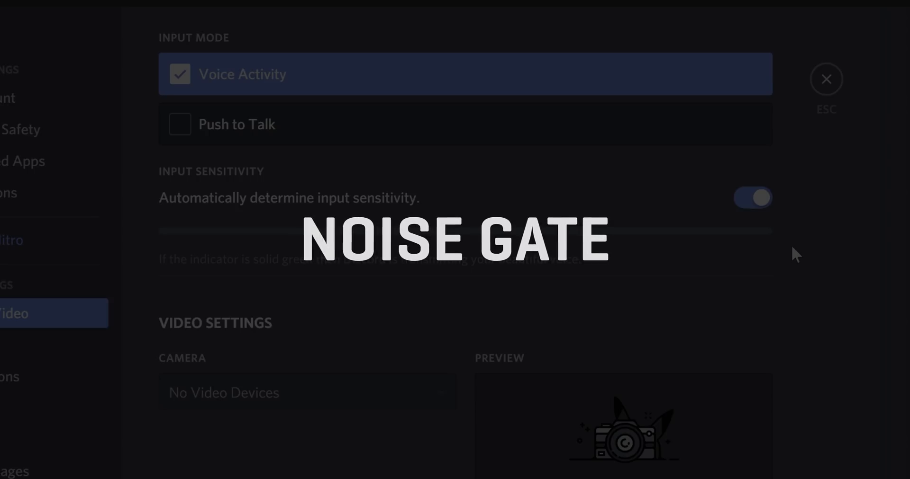
mouse_move(803, 255)
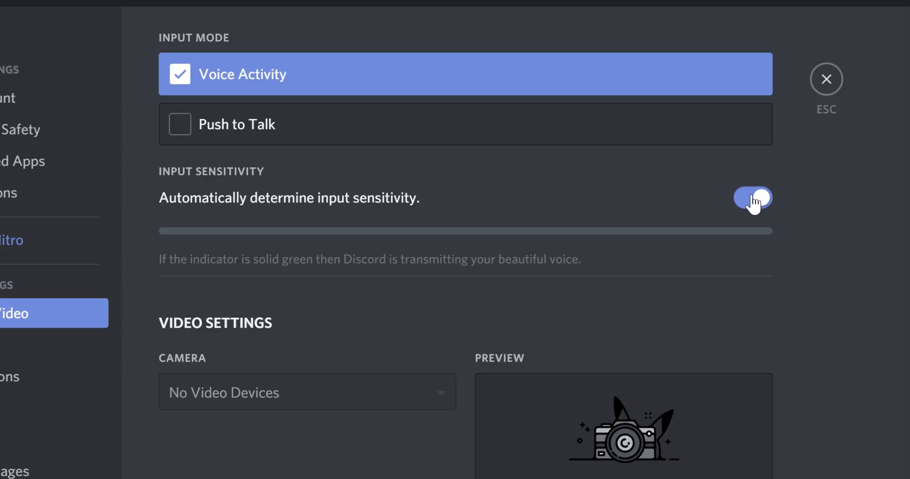
Step: Turn off automatic input sensitivity and drag the threshold from -40 dB below -55 dB
click(751, 198)
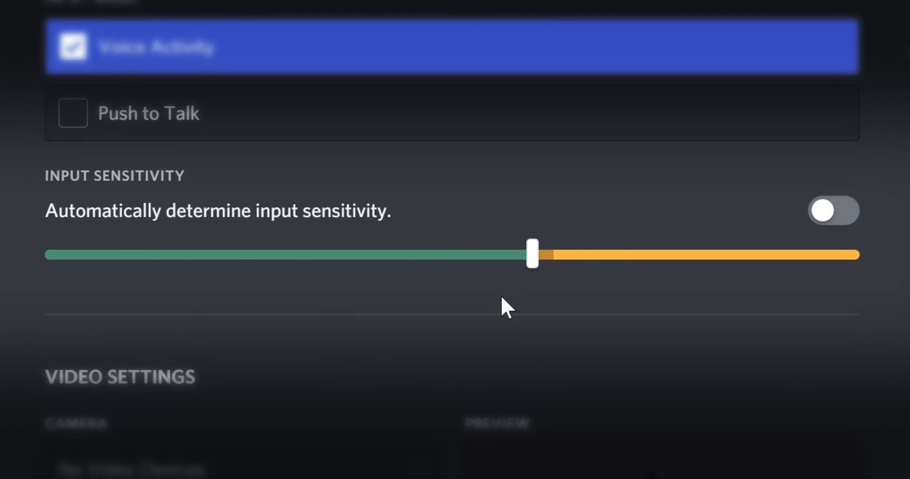
drag(532, 254, 539, 254)
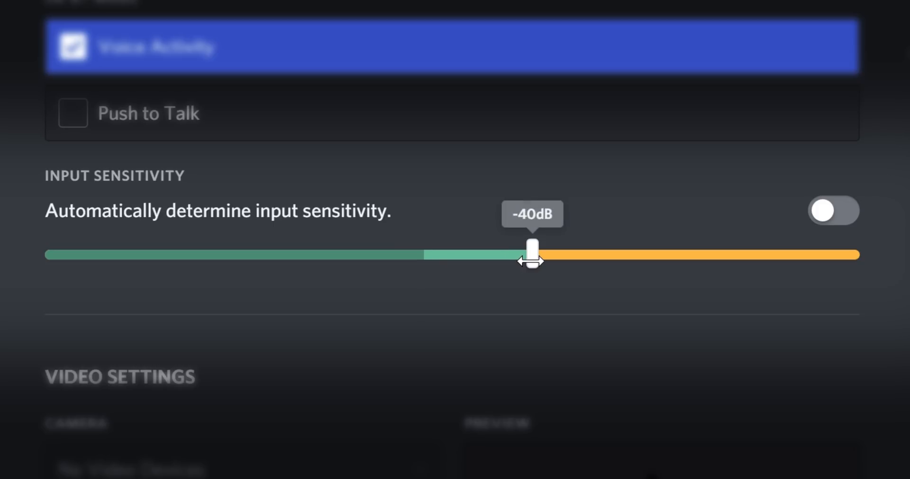
drag(531, 247, 409, 247)
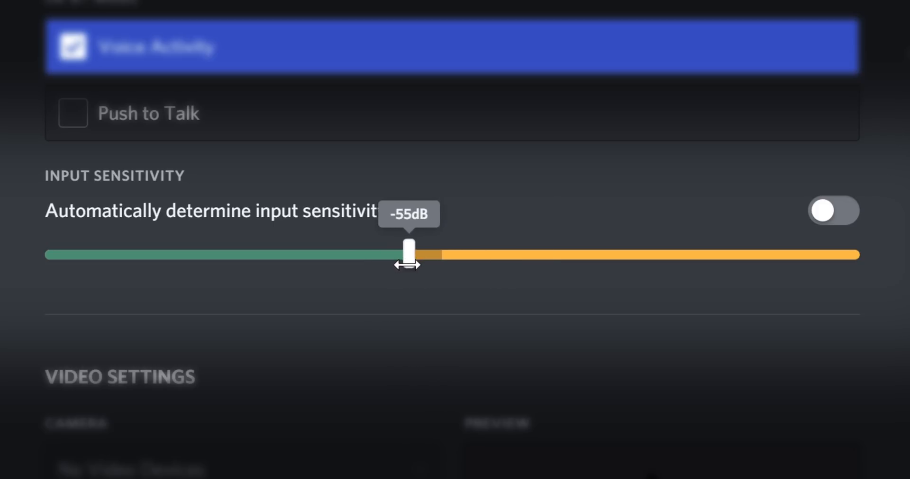
drag(409, 249, 369, 249)
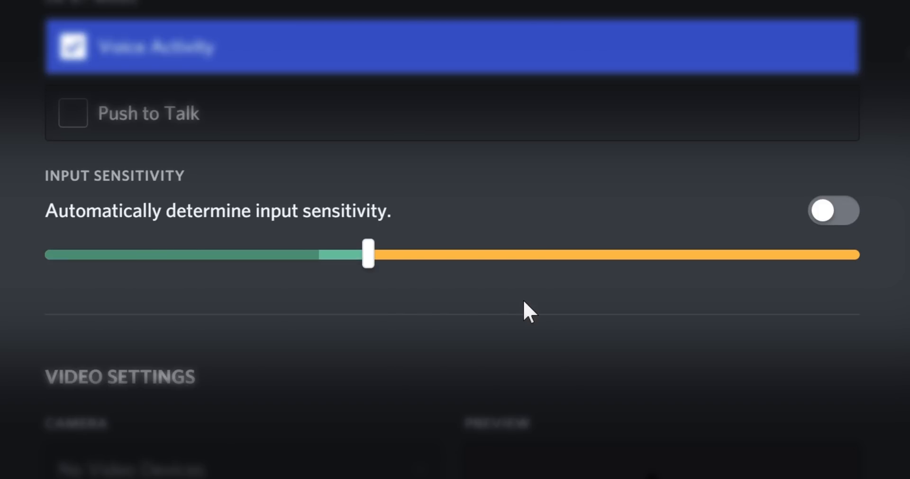
Step: Raise the sensitivity threshold to just above -38 dB
drag(367, 254, 548, 255)
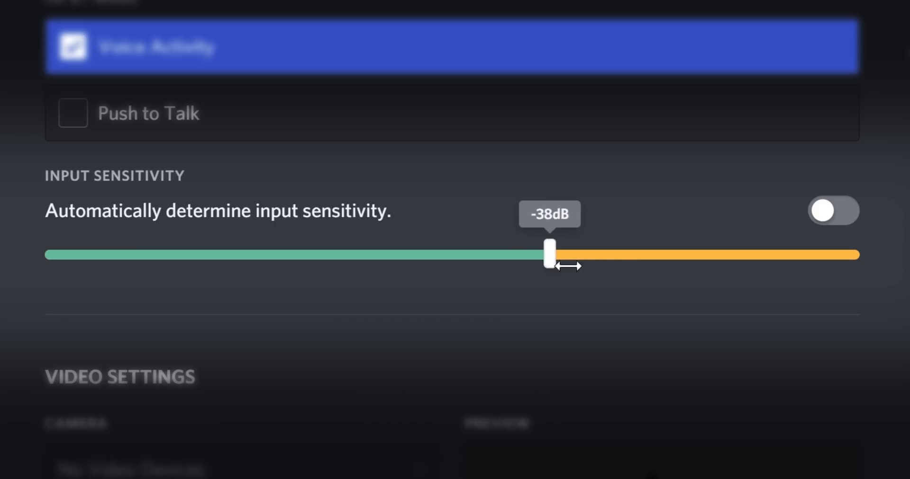
drag(550, 254, 629, 255)
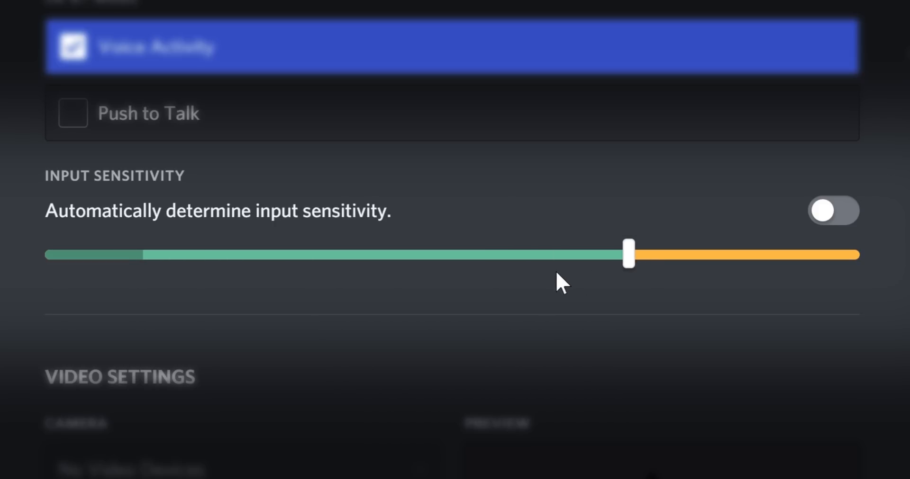